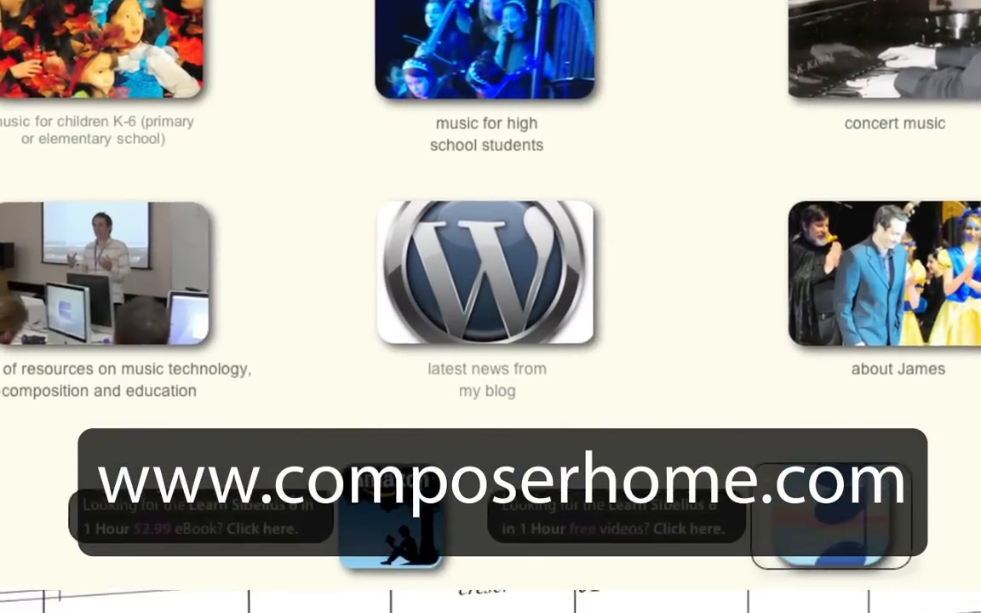
# Step: Search Amazon for 'learn sibelius' and scroll to the Learn Sibelius 6 in 1 Hour book
pyautogui.scroll(-3)
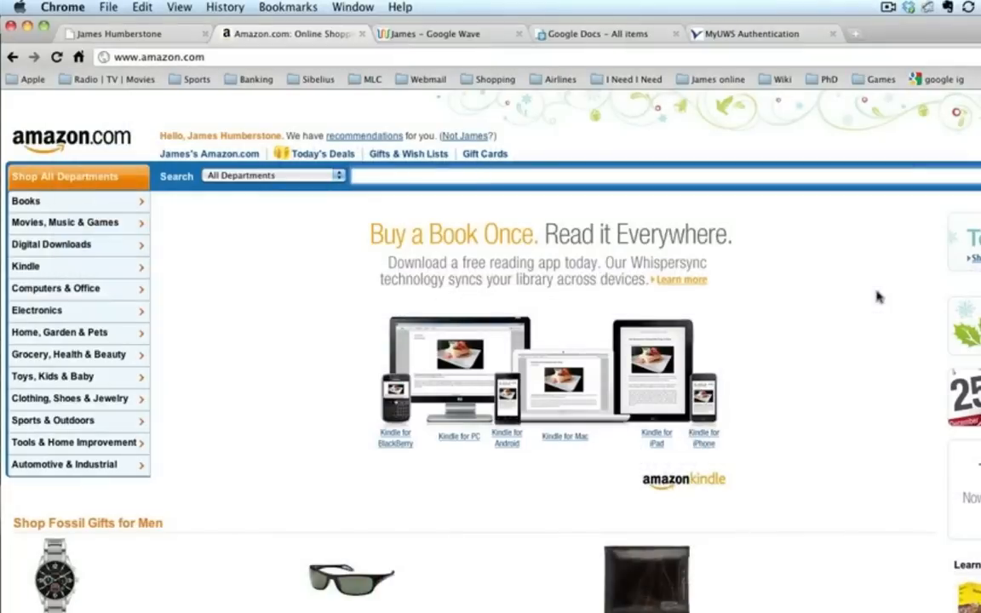
pyautogui.write('learn')
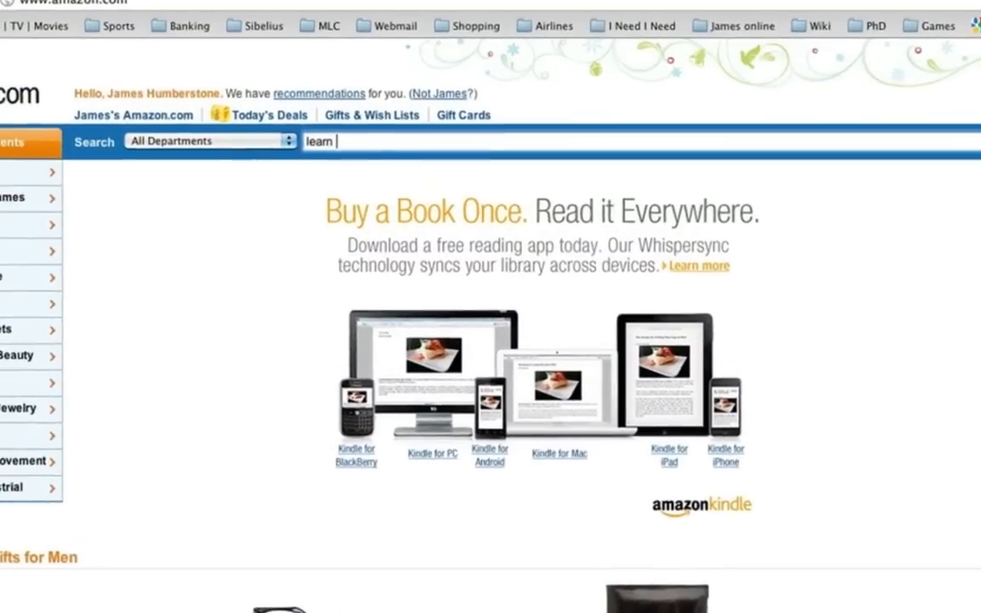
pyautogui.write('sibelius')
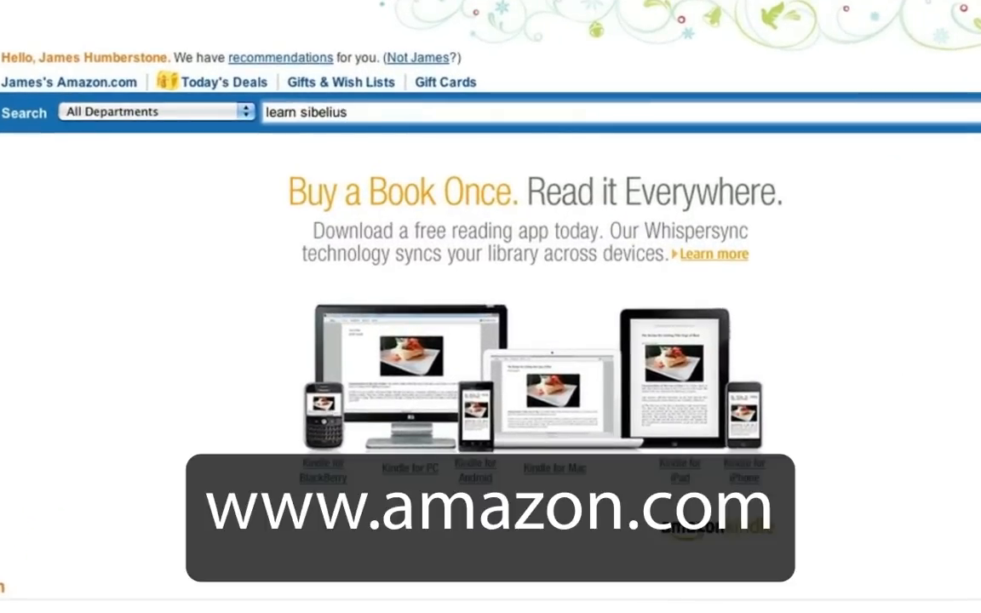
pyautogui.scroll(-3)
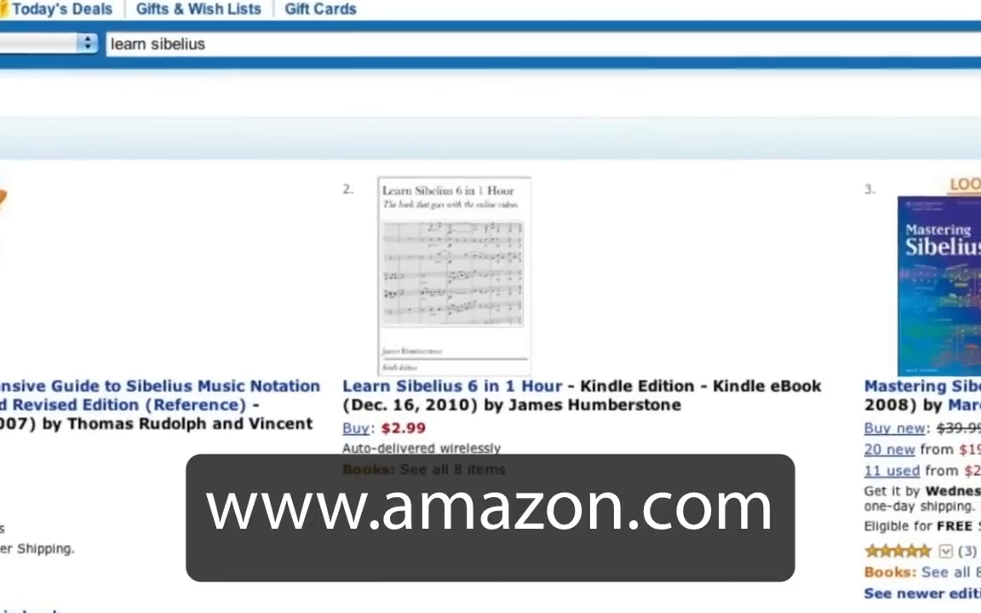
pyautogui.scroll(-3)
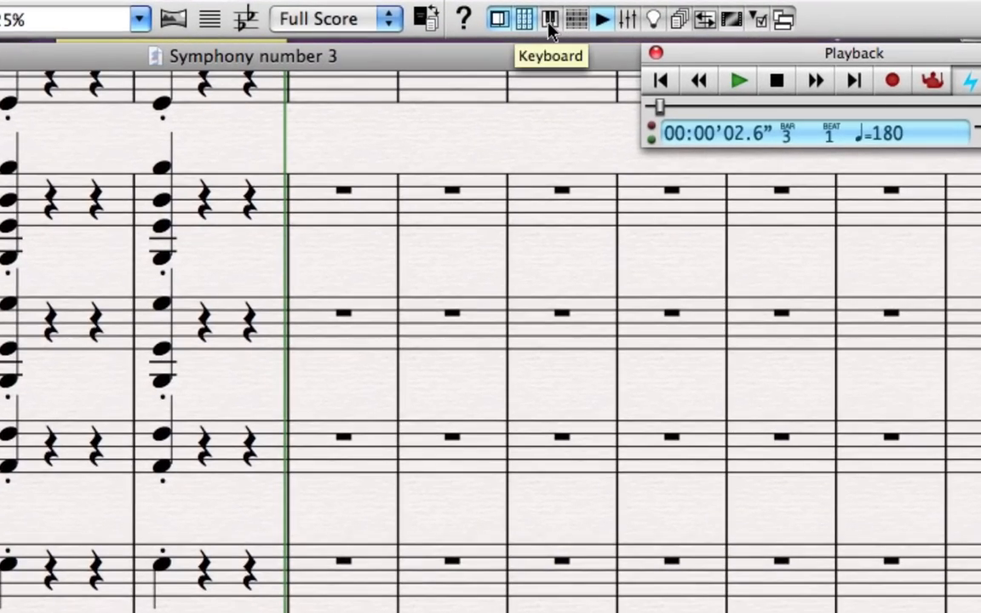
pyautogui.click(549, 18)
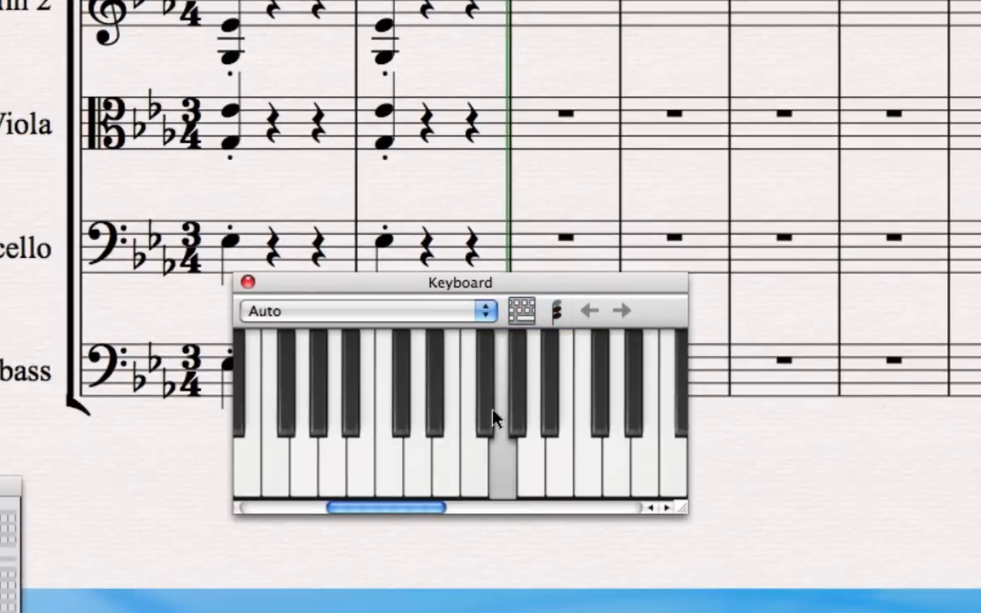
pyautogui.moveTo(521, 311)
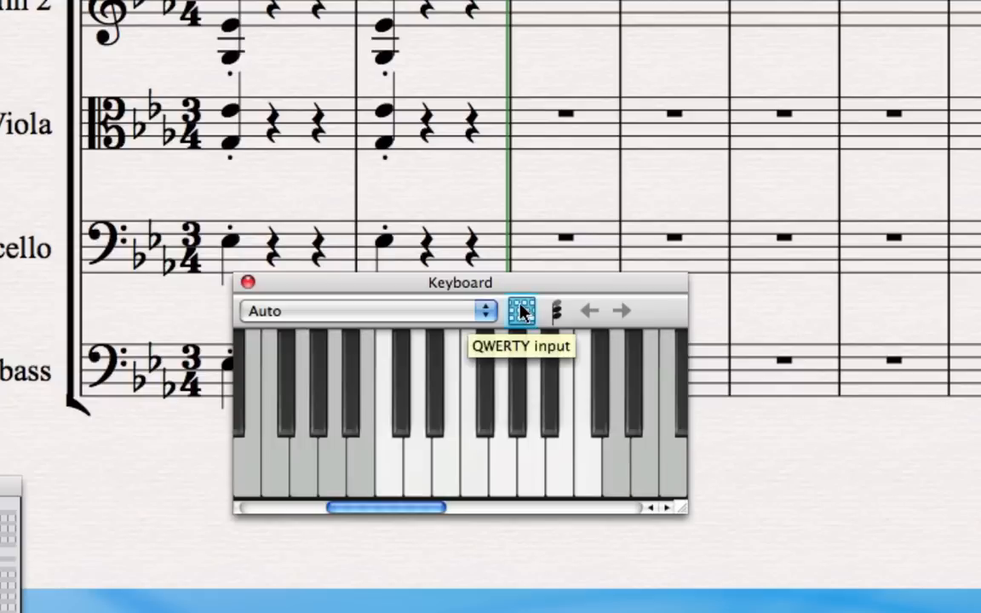
pyautogui.moveTo(462, 453)
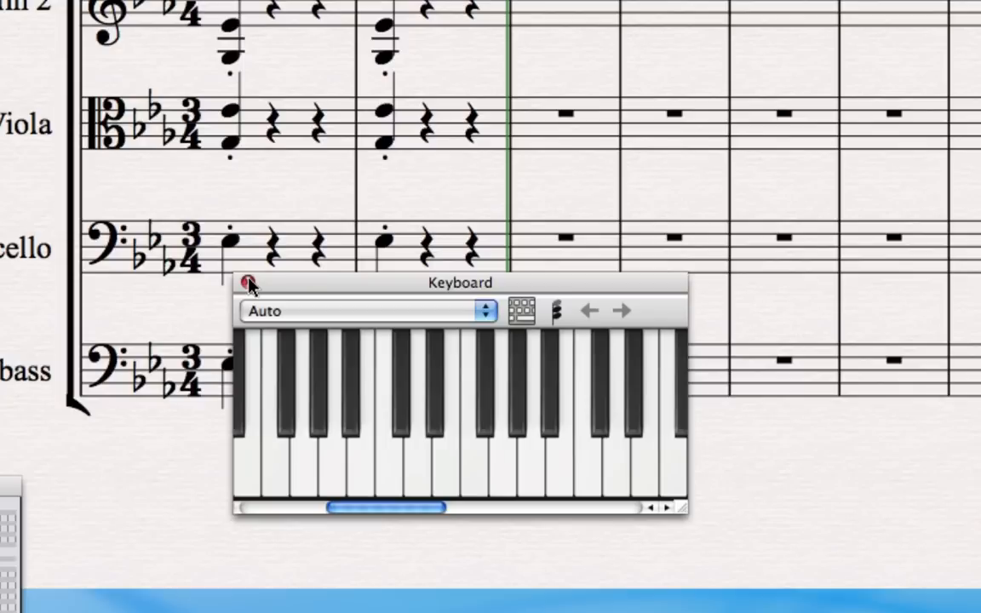
pyautogui.click(250, 282)
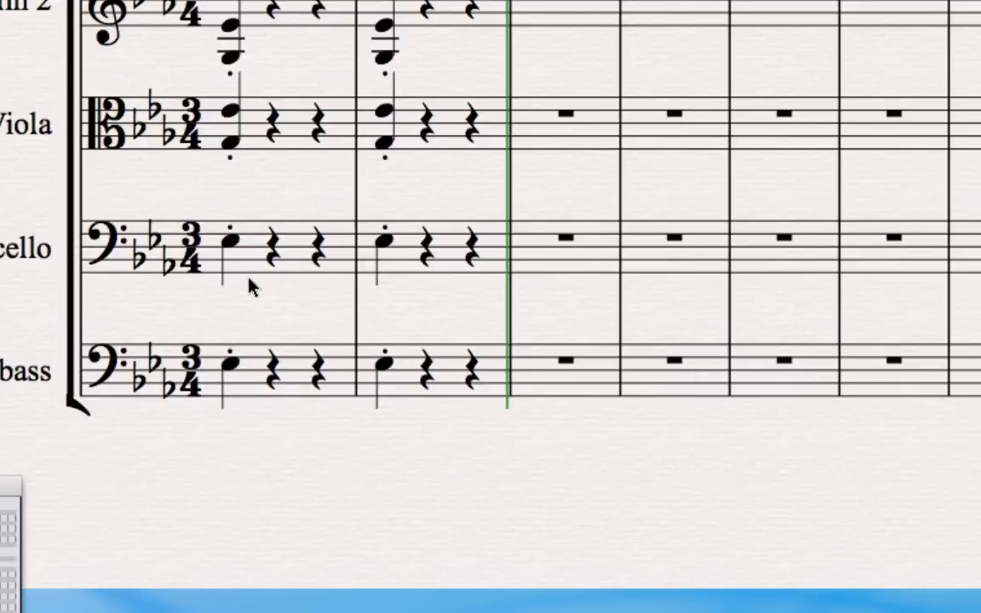
pyautogui.moveTo(538, 276)
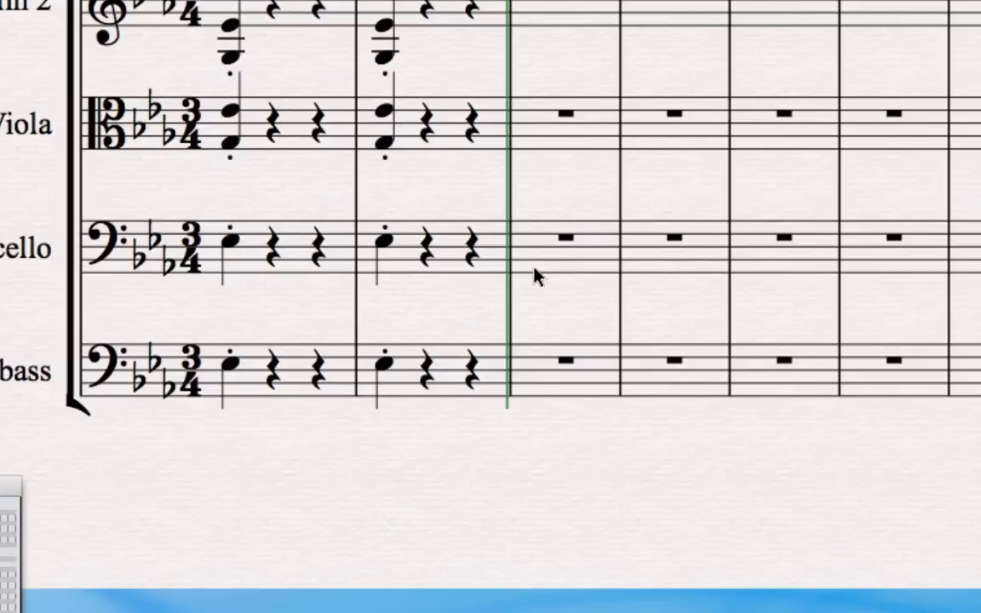
pyautogui.scroll(-3)
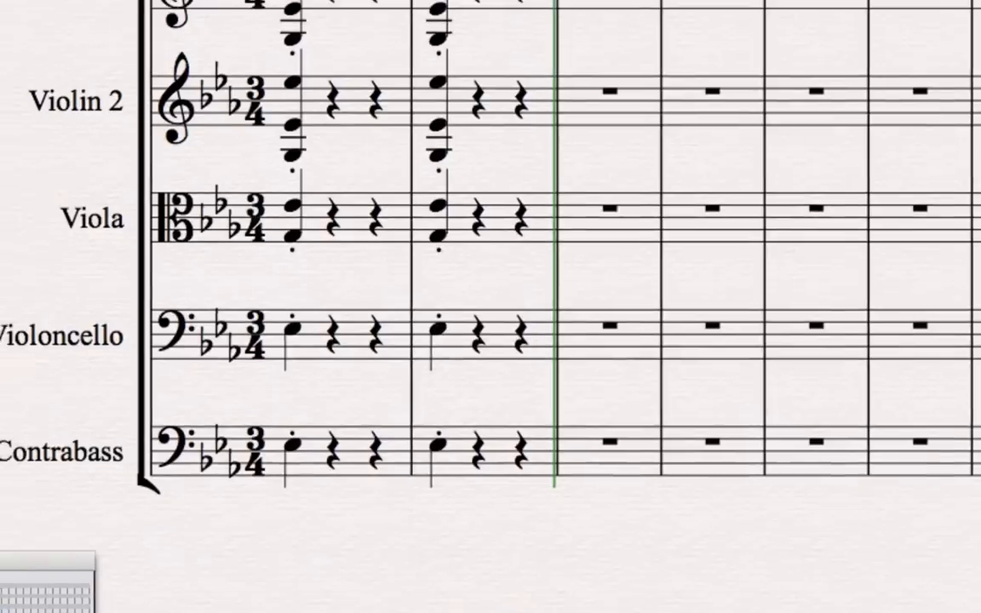
# Step: In Flexi-time Options, set tempo flexibility to None (non rubato) and disable recording into multiple voices
pyautogui.click(237, 6)
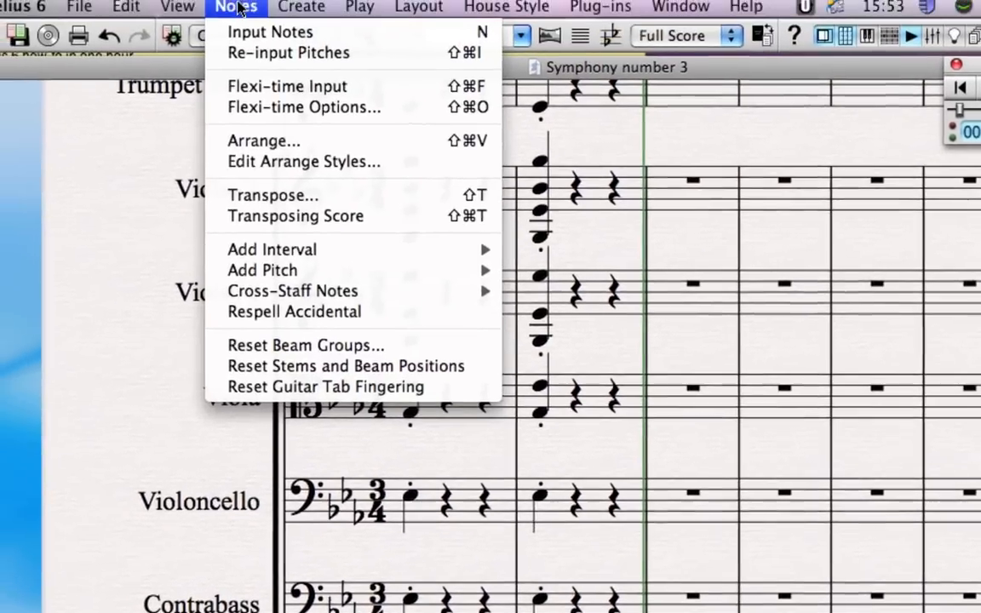
pyautogui.moveTo(307, 112)
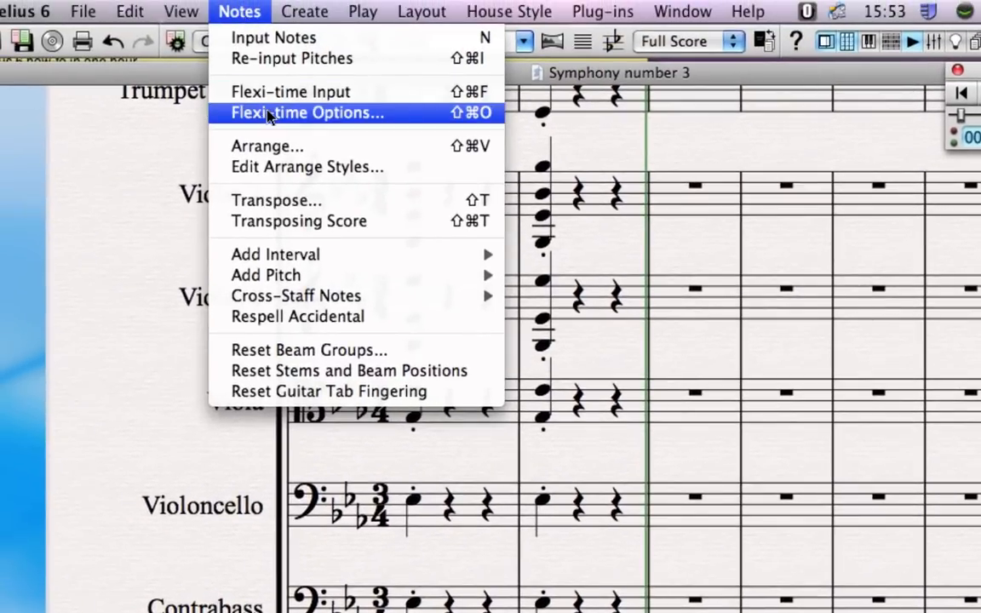
pyautogui.click(306, 112)
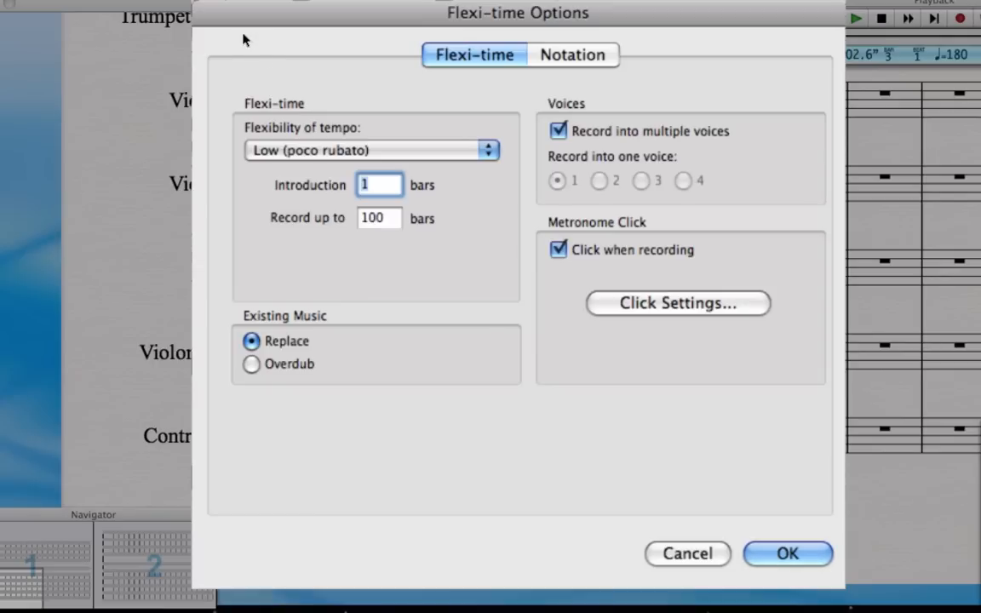
pyautogui.moveTo(286, 119)
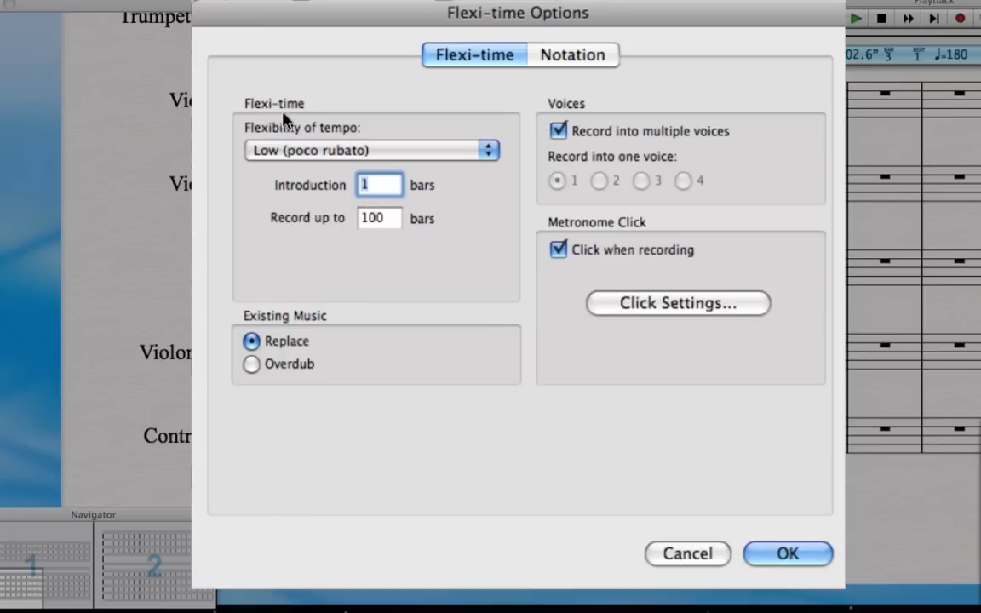
pyautogui.click(372, 150)
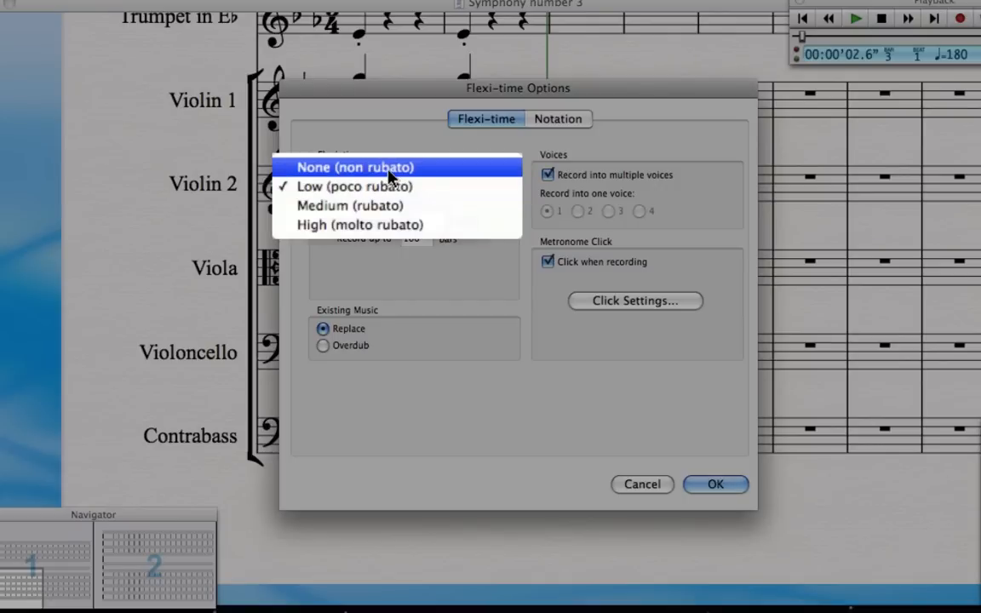
pyautogui.click(355, 167)
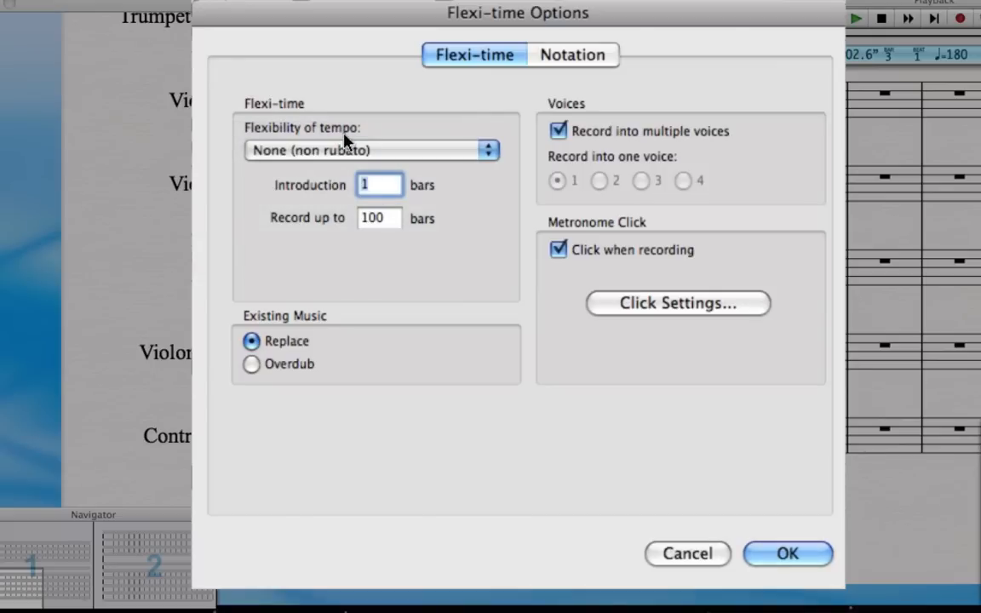
pyautogui.moveTo(355, 150)
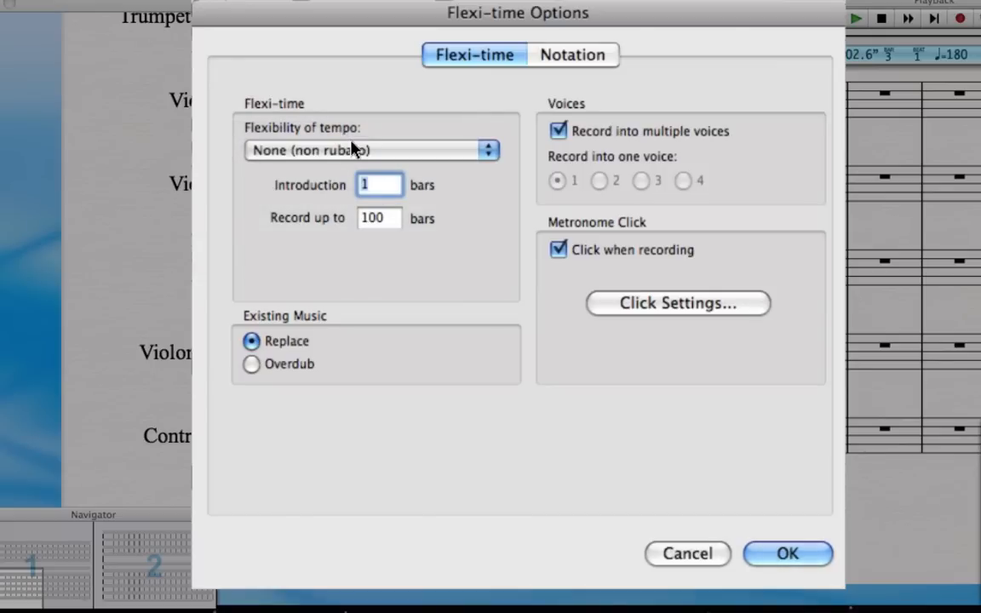
pyautogui.moveTo(663, 151)
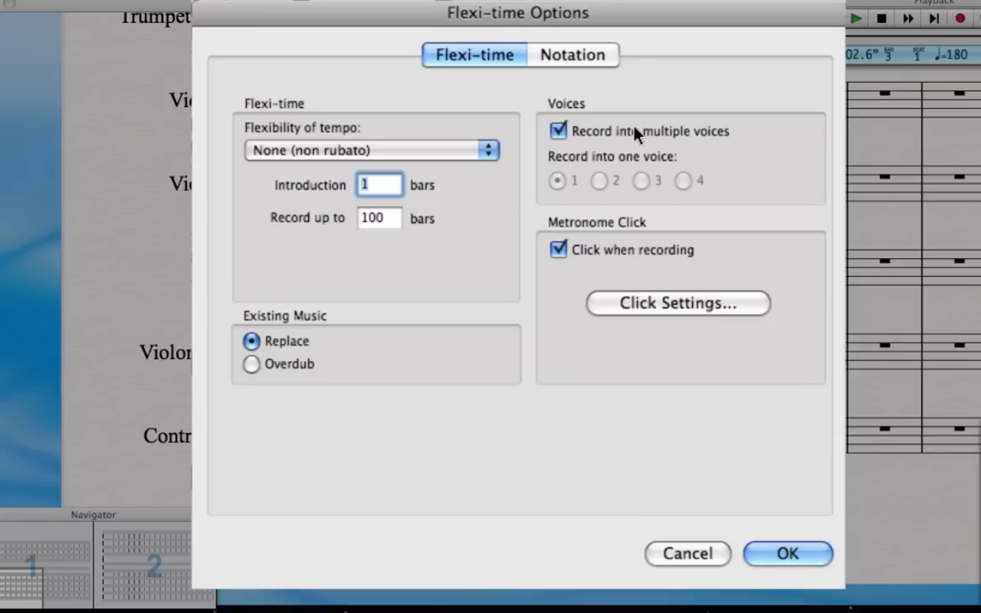
pyautogui.click(557, 131)
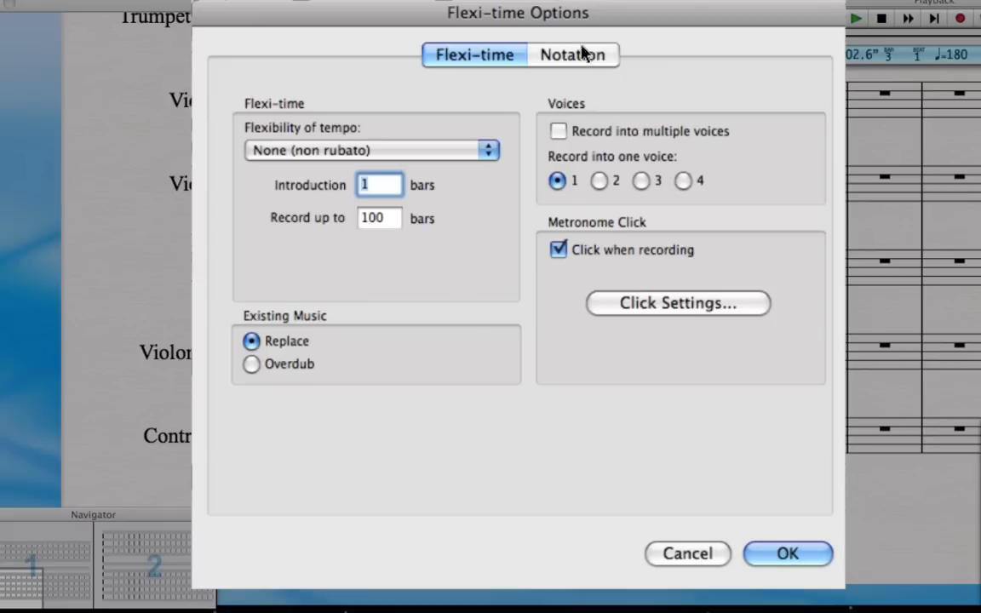
# Step: On the Notation page, set minimum duration to a quarter note, keeping staccato at 35%
pyautogui.click(572, 54)
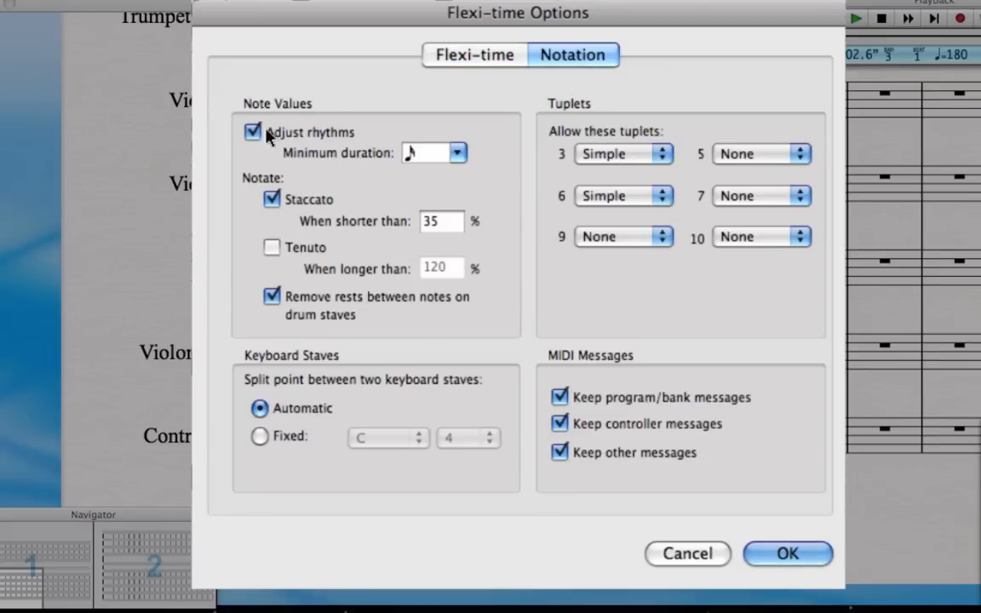
pyautogui.moveTo(366, 141)
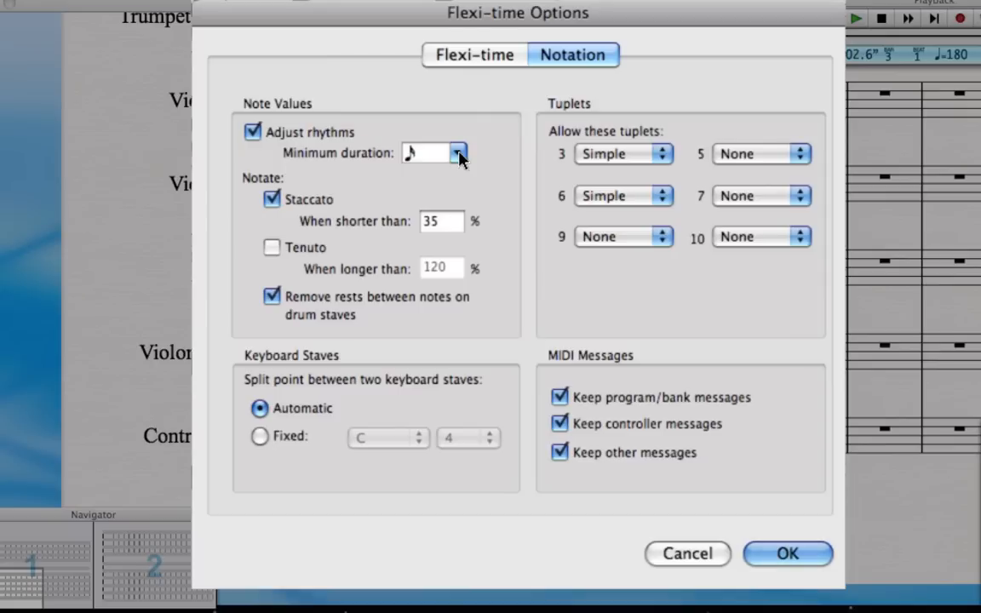
pyautogui.click(457, 153)
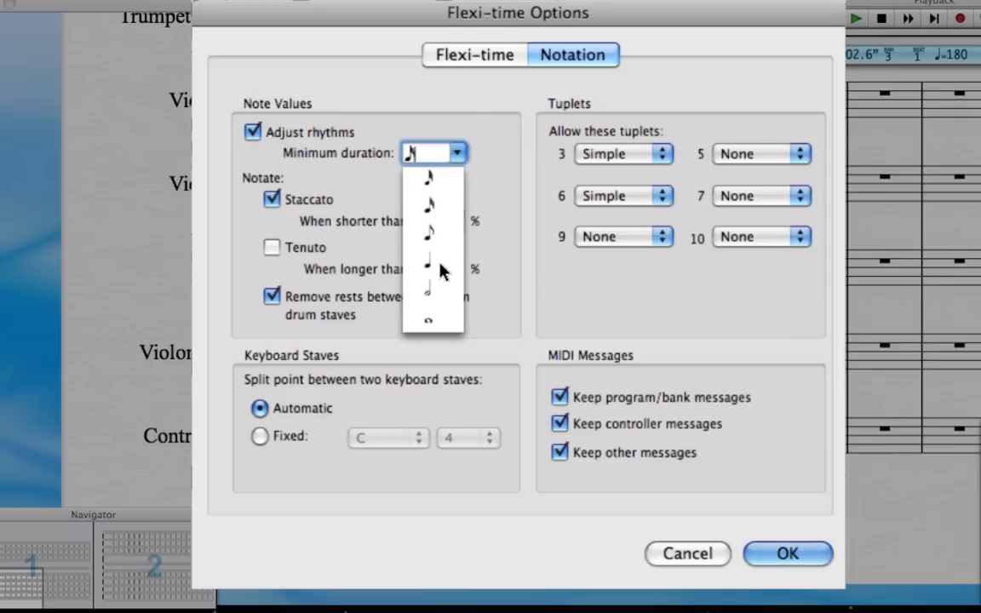
pyautogui.click(428, 262)
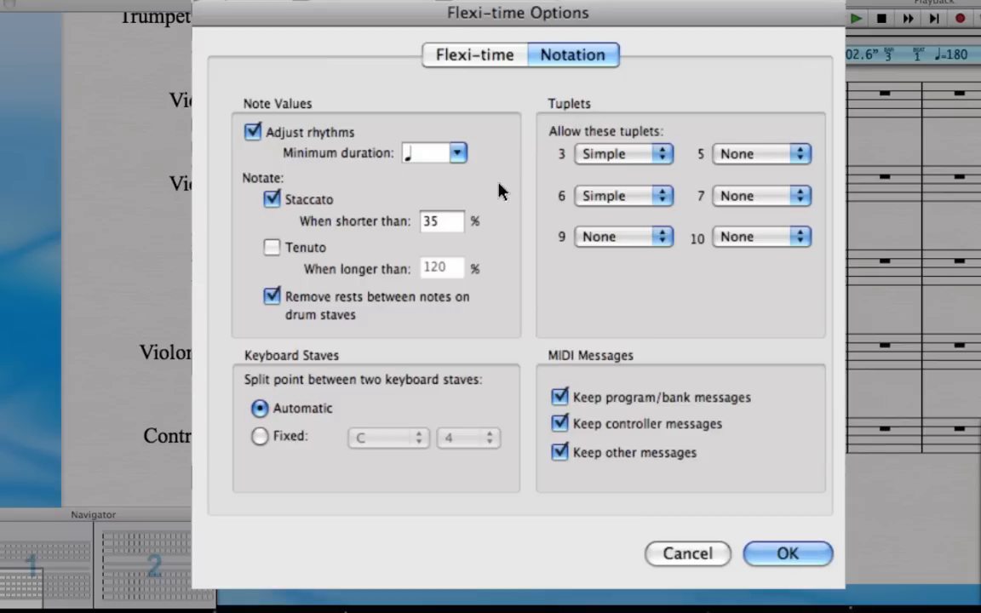
pyautogui.moveTo(312, 202)
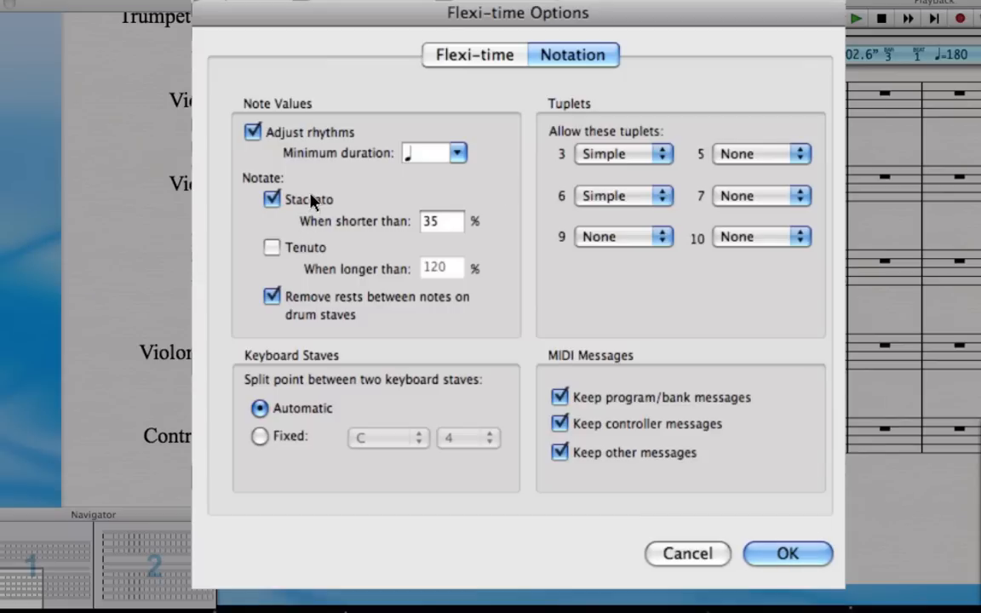
pyautogui.moveTo(310, 226)
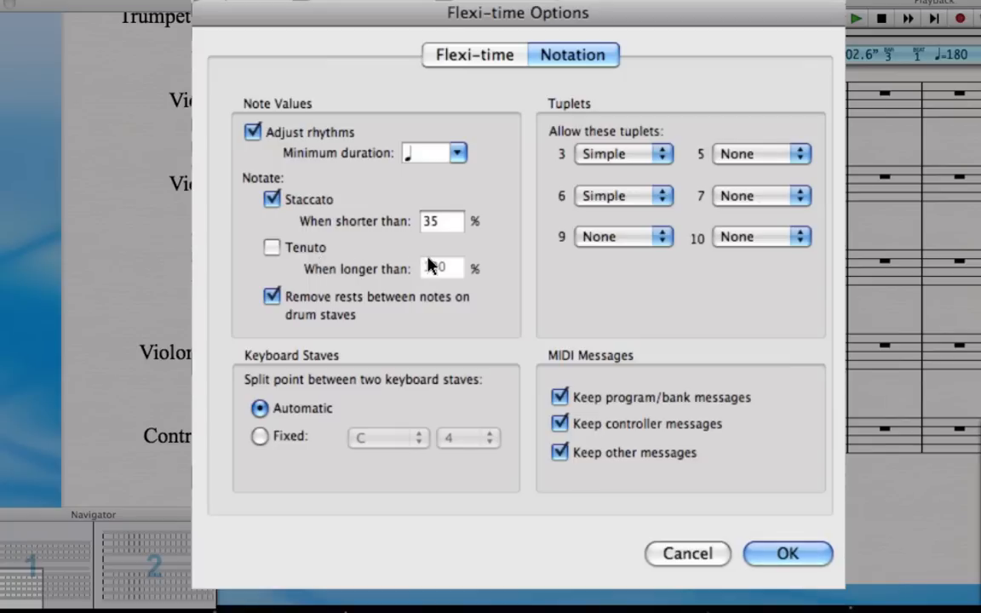
pyautogui.write('120')
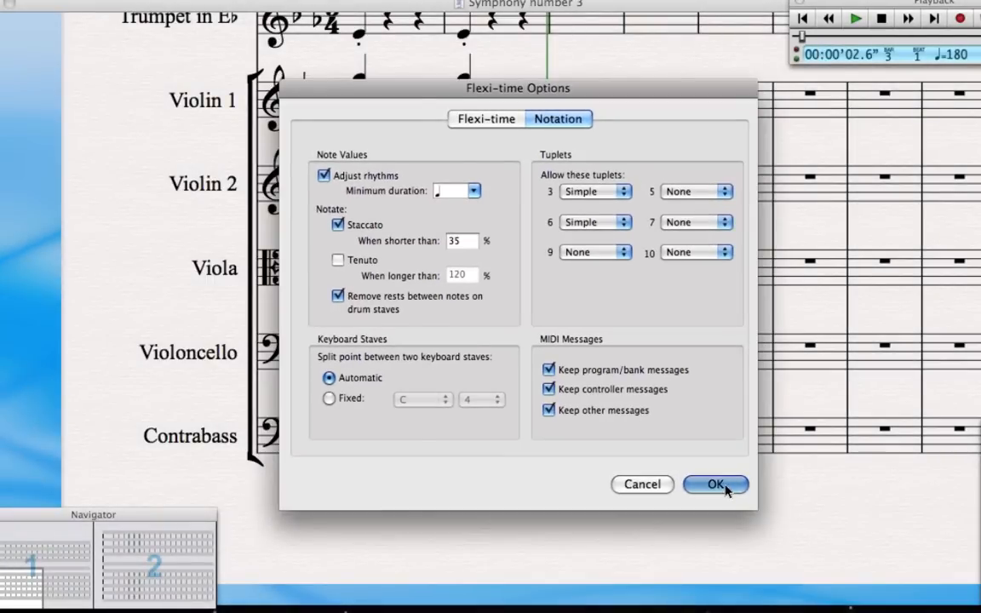
# Step: Apply the Flexi-time options, select the rest in cello bar 3, and lower the tempo to 113
pyautogui.click(715, 483)
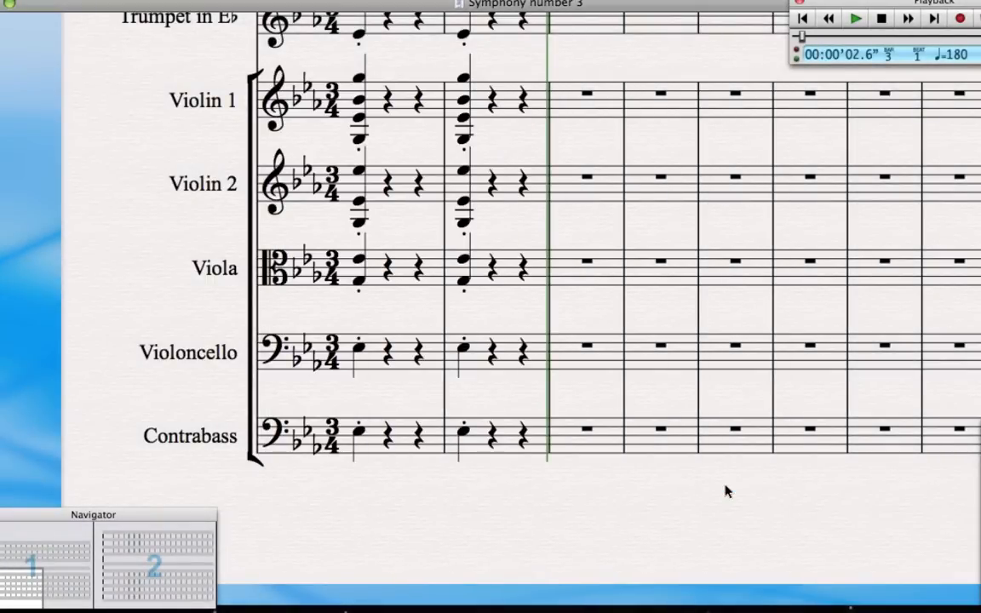
pyautogui.moveTo(570, 366)
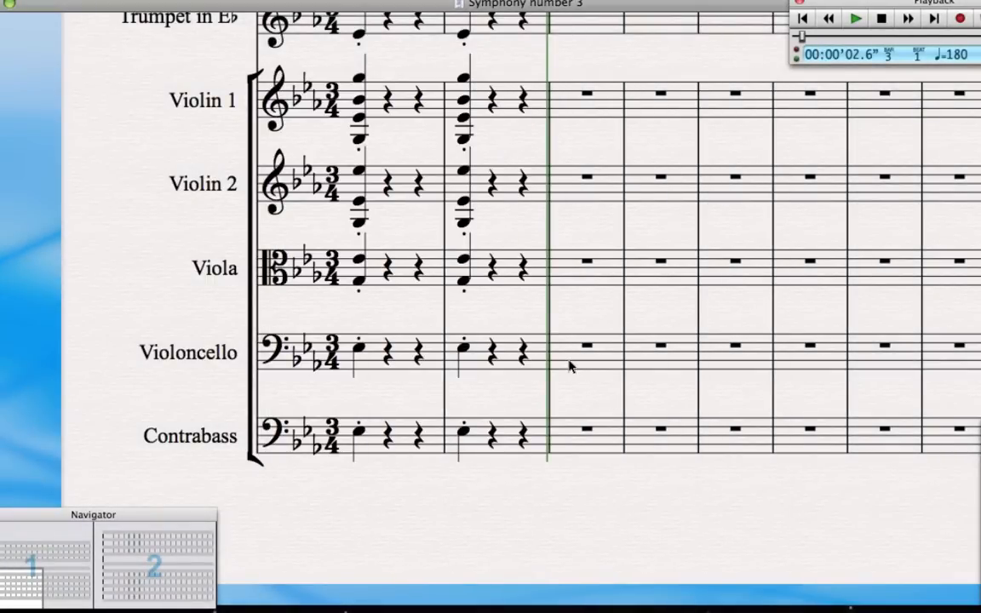
pyautogui.click(586, 348)
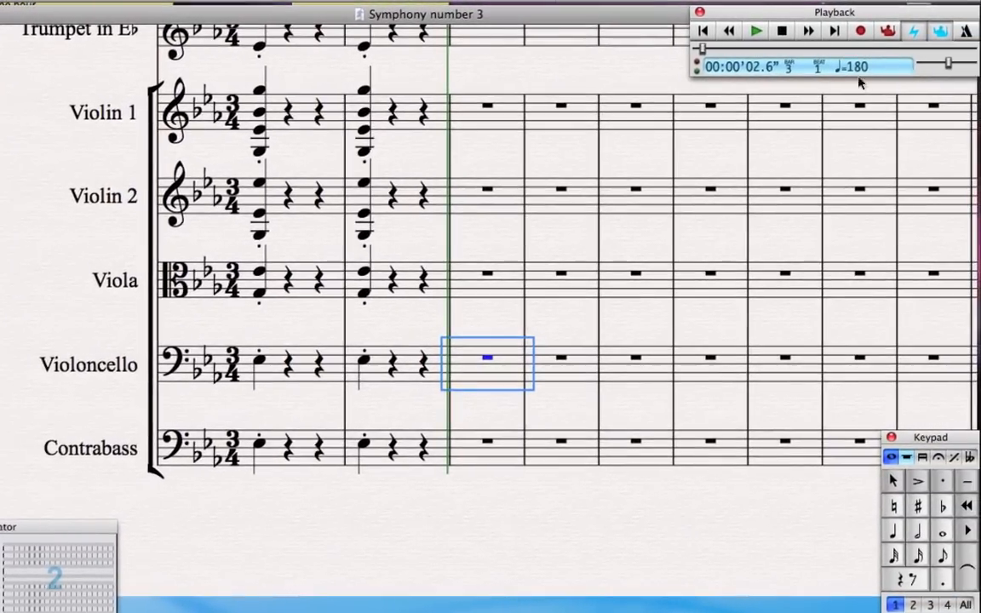
pyautogui.moveTo(860, 31)
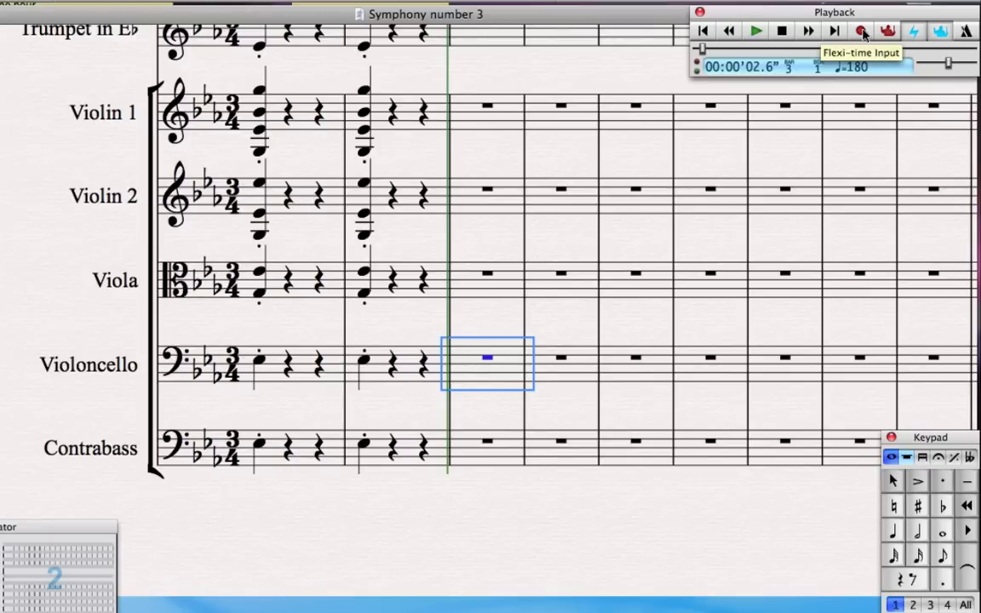
pyautogui.moveTo(868, 41)
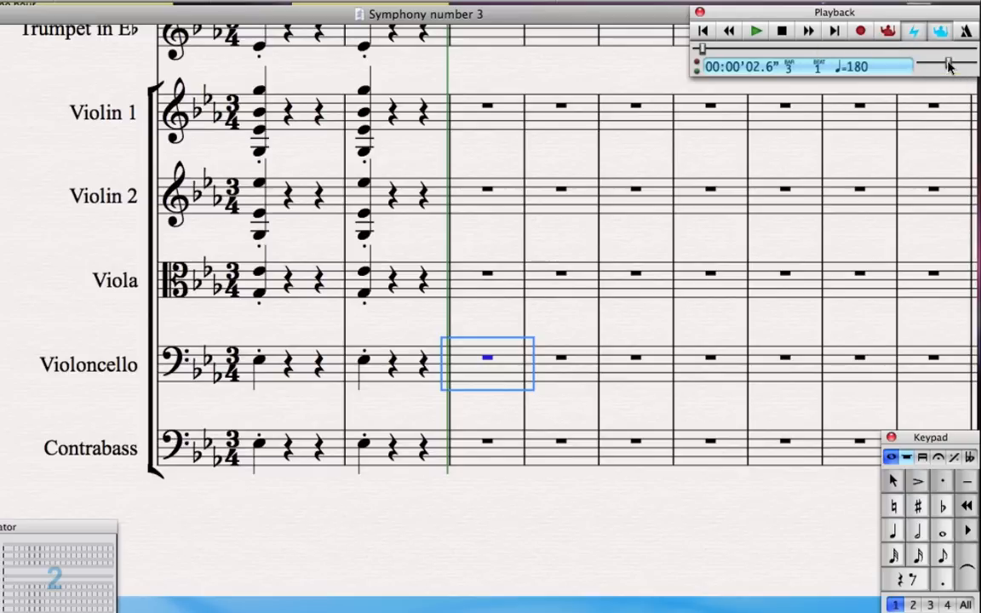
pyautogui.moveTo(948, 64); pyautogui.dragTo(936, 64)
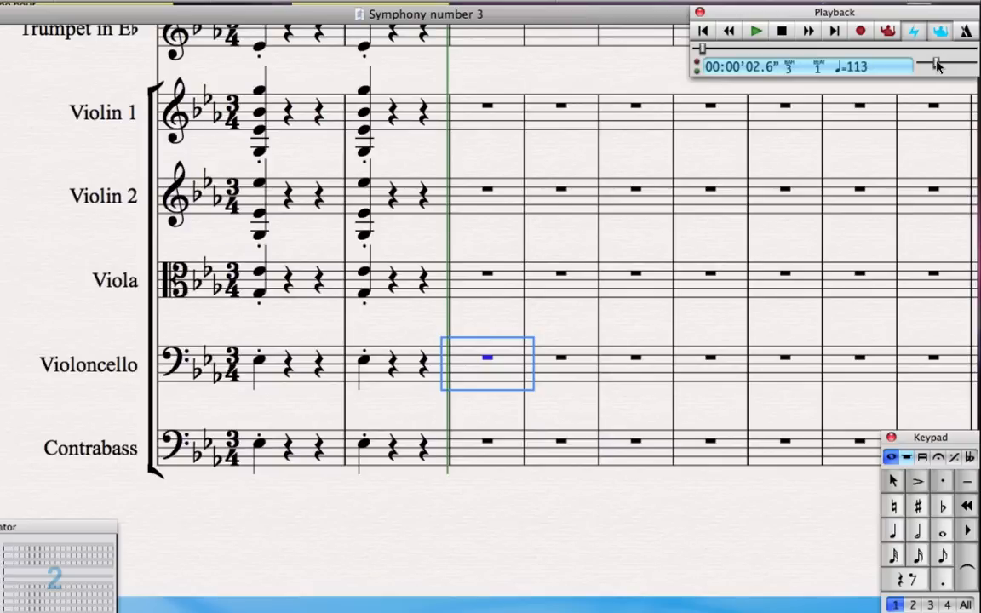
pyautogui.moveTo(861, 32)
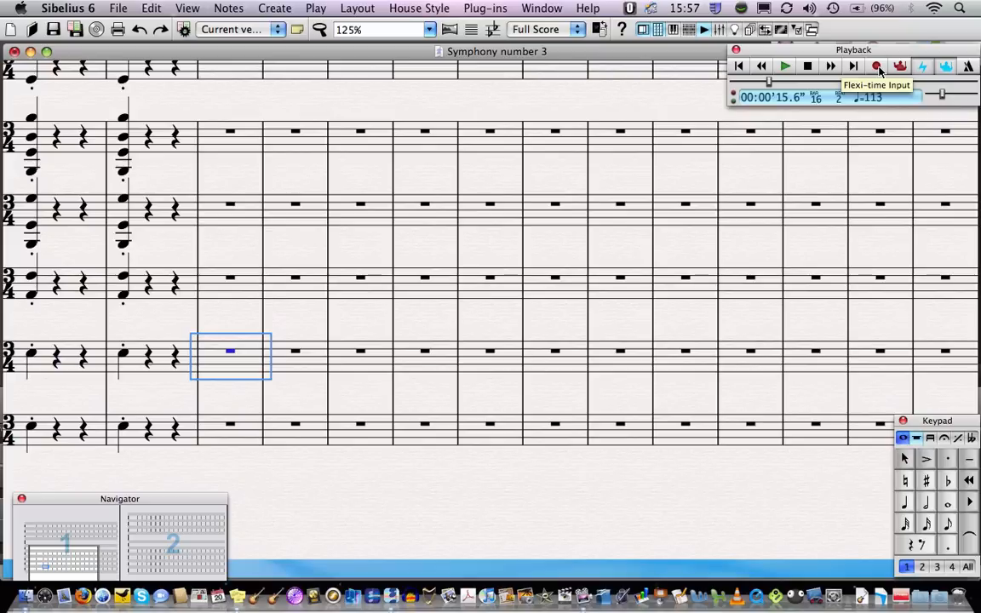
# Step: Record the Eroica melody into the Violoncello staff from bar 3 with Flexi-time, then stop
pyautogui.click(784, 66)
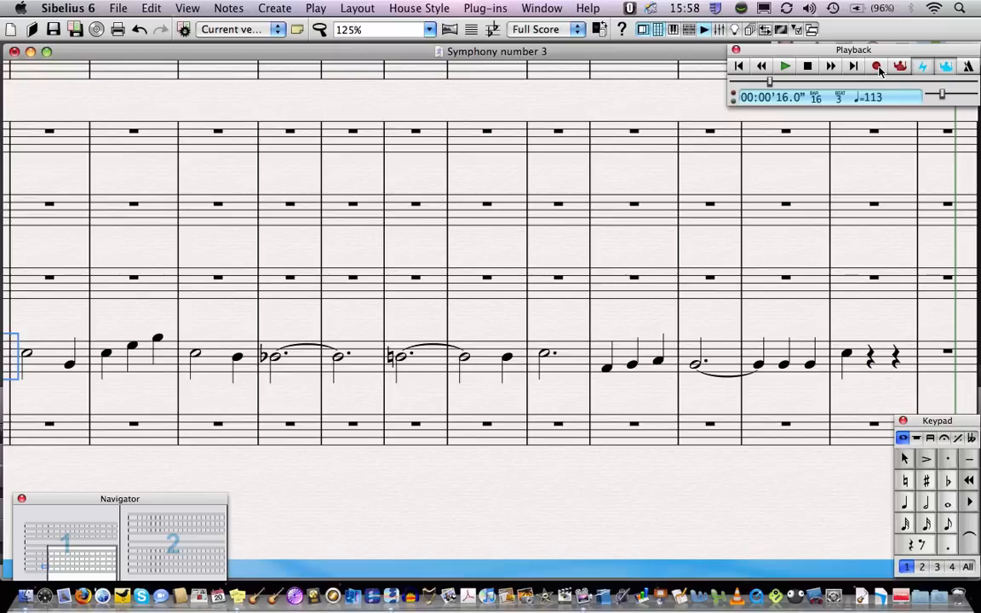
pyautogui.click(875, 65)
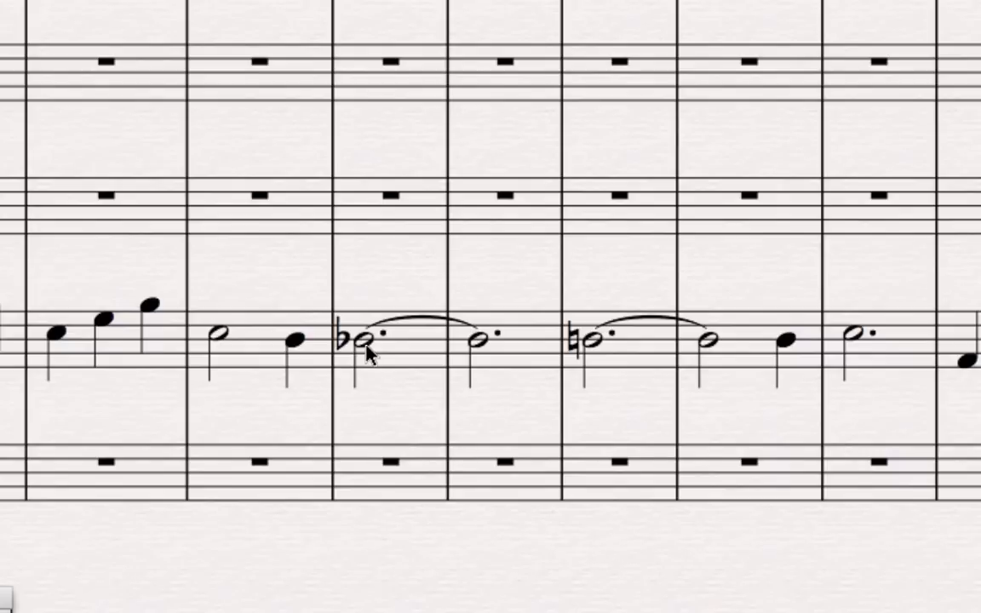
pyautogui.moveTo(400, 359)
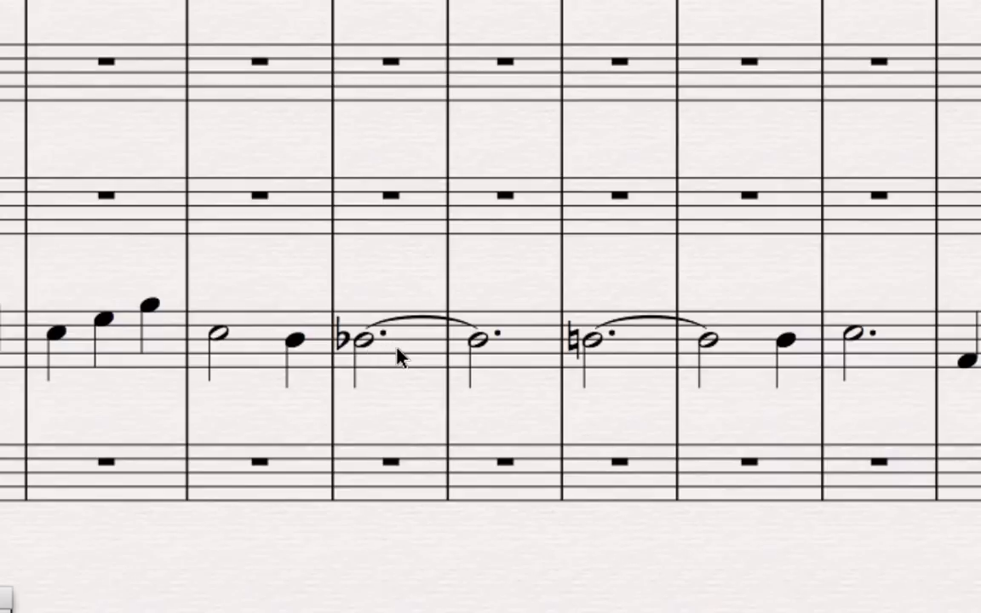
# Step: Select the tied flat half-note and respell it enharmonically as C sharp
pyautogui.click(362, 339)
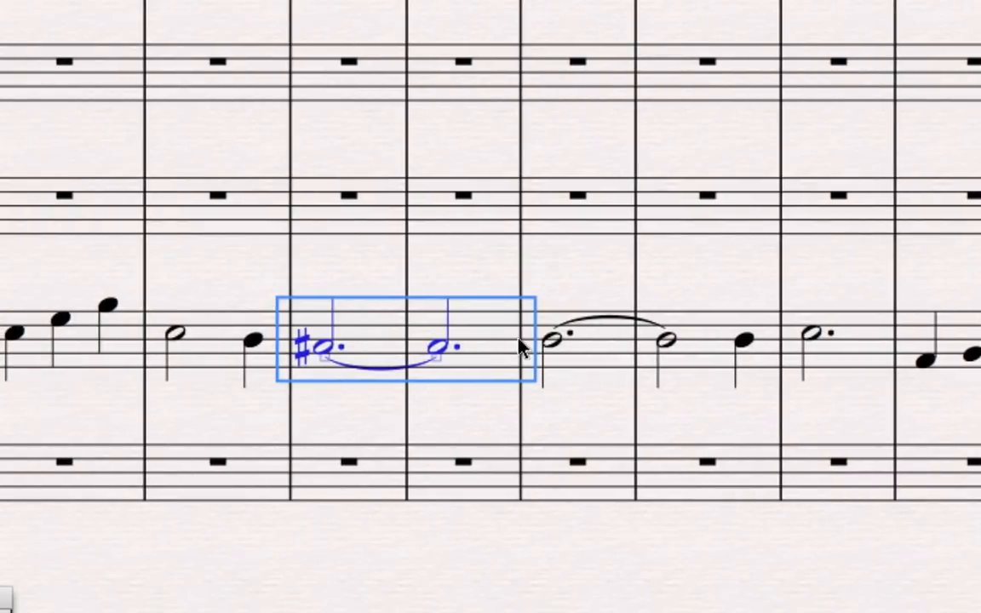
pyautogui.moveTo(274, 408)
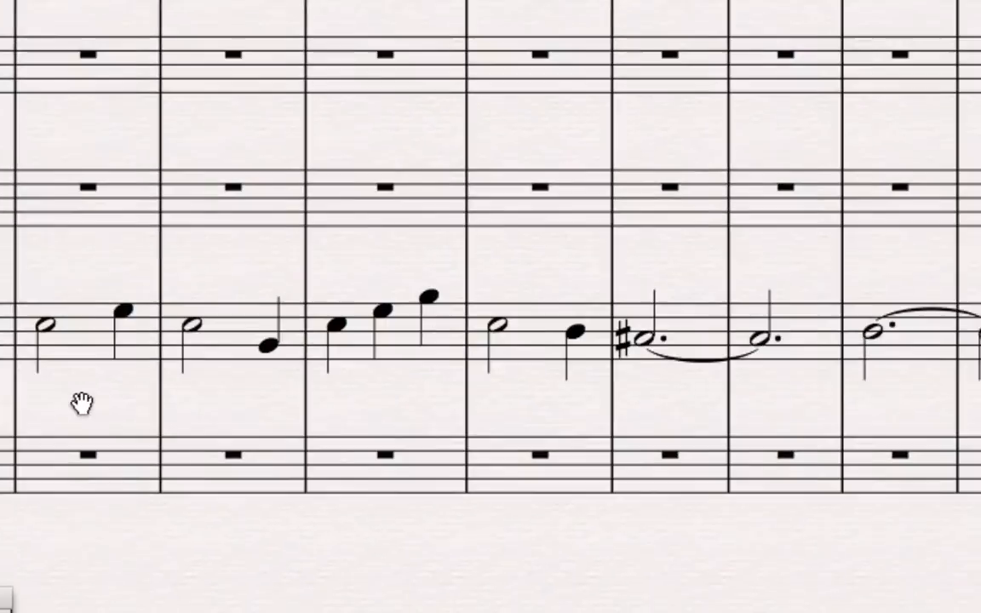
# Step: Slur the opening phrase and the rising three-note phrase, extending toward the C sharp
pyautogui.click(49, 325)
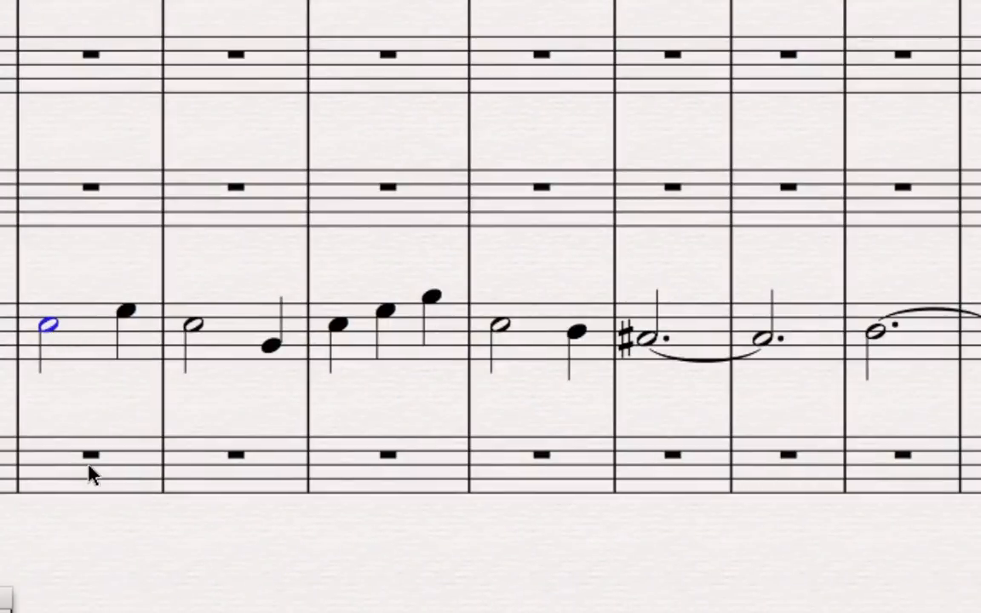
pyautogui.moveTo(134, 447)
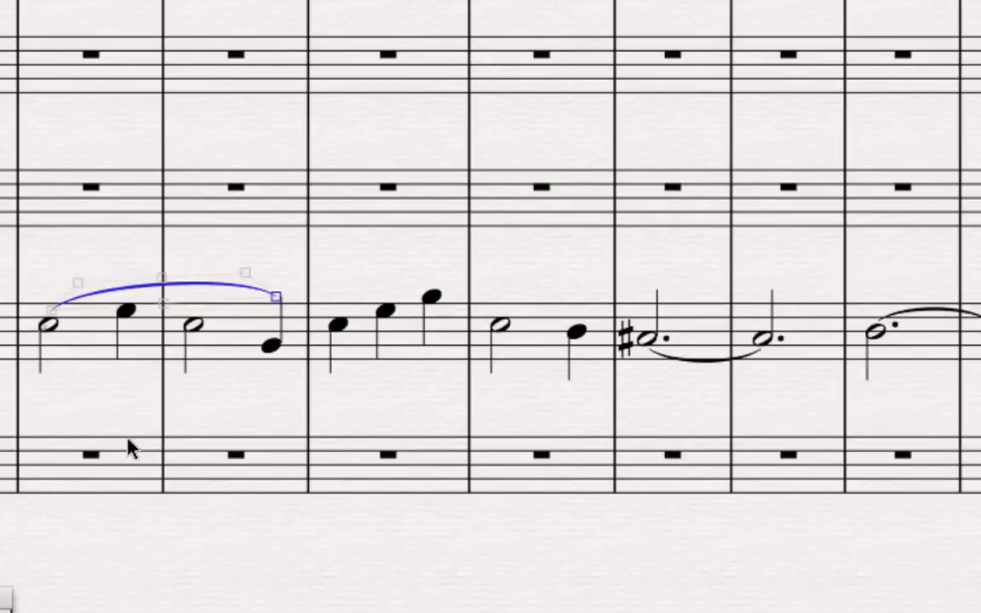
pyautogui.moveTo(357, 328)
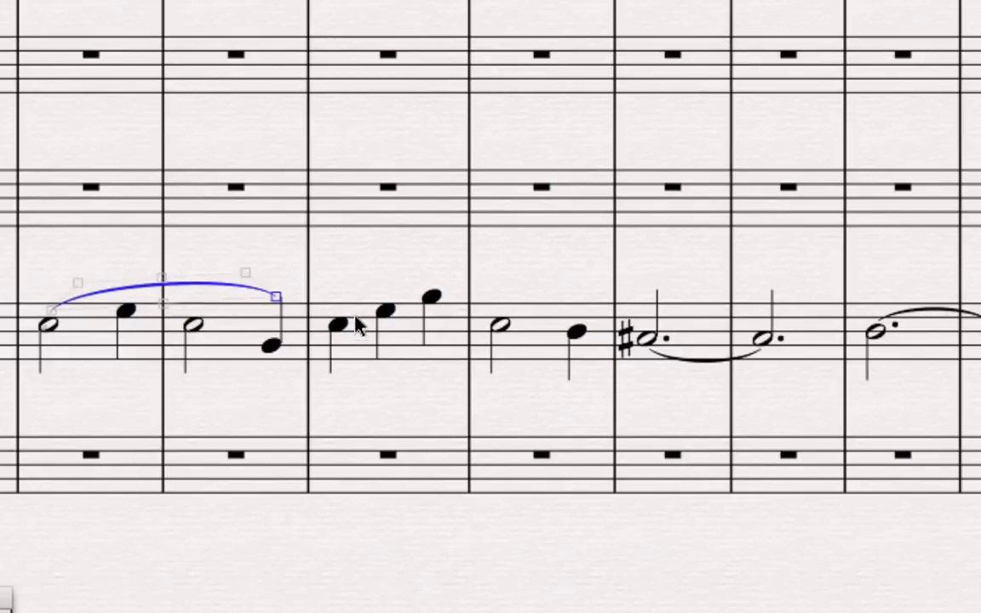
pyautogui.click(337, 326)
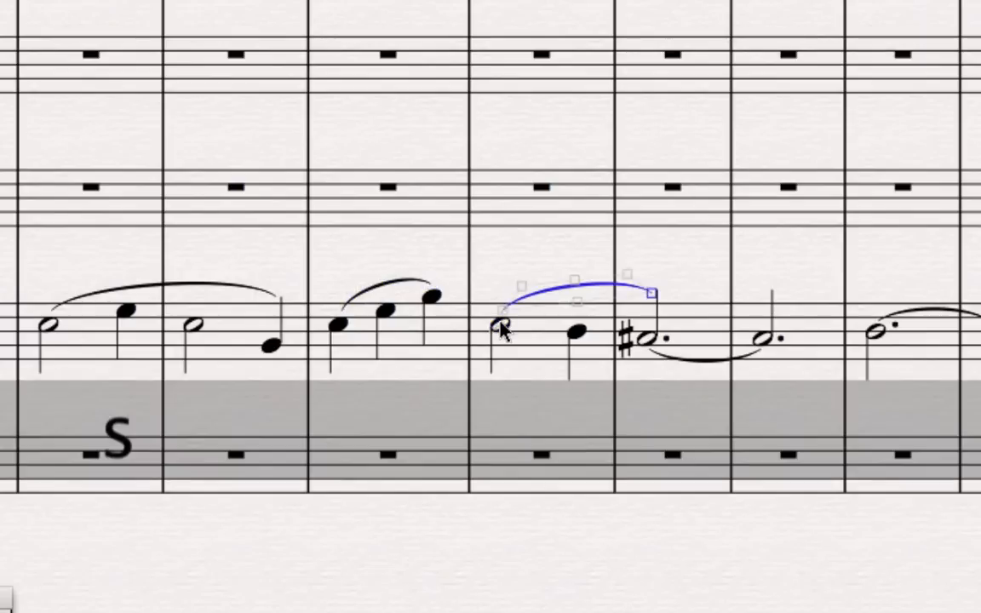
pyautogui.moveTo(832, 359)
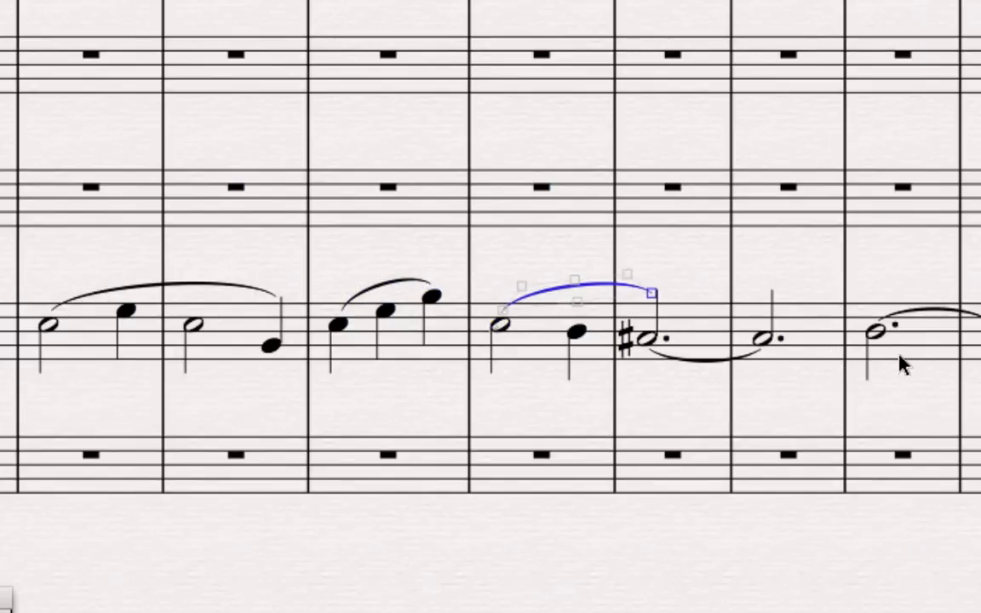
pyautogui.hscroll(3)
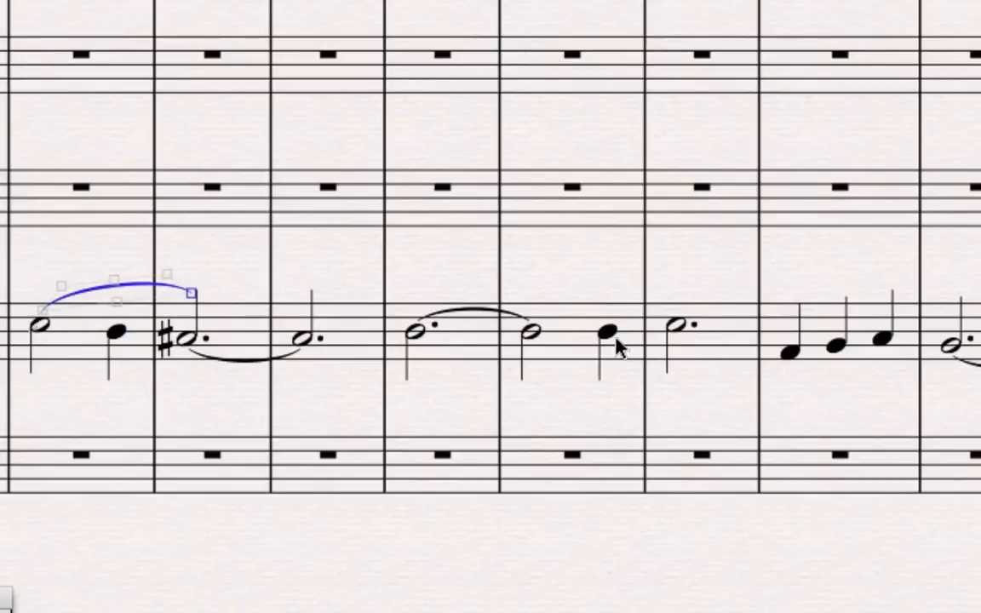